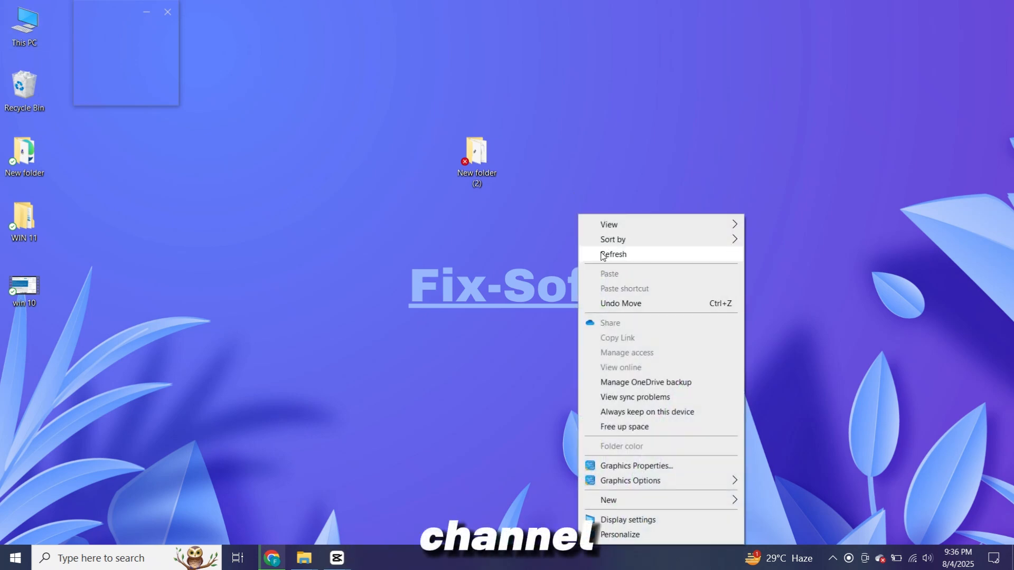
Open Microsoft's 'Download Windows 10 Disc Image (ISO File)' result from the "windows 10 iso" search
{"action": "left_click", "coordinate": [613, 254]}
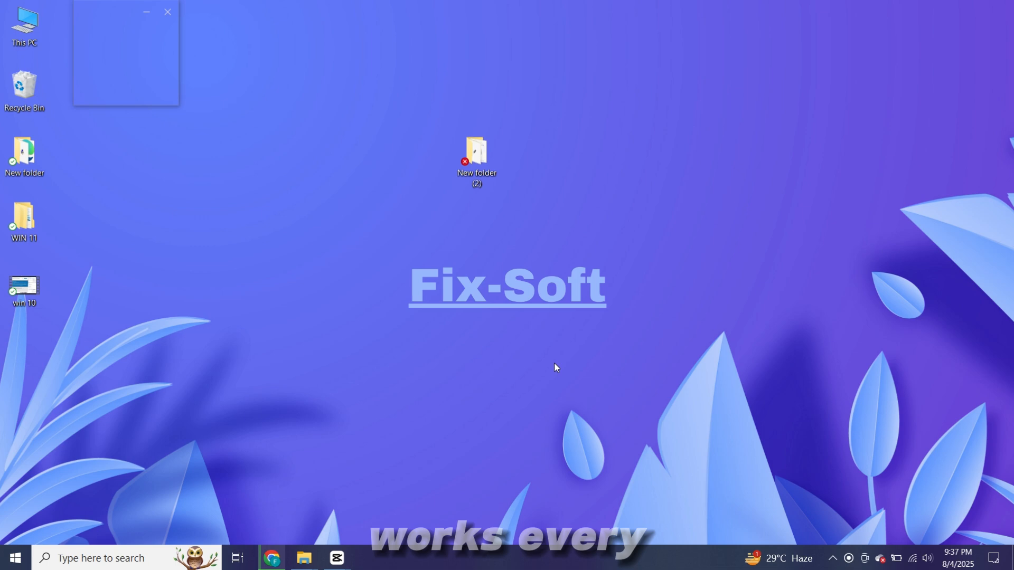
{"action": "mouse_move", "coordinate": [589, 412]}
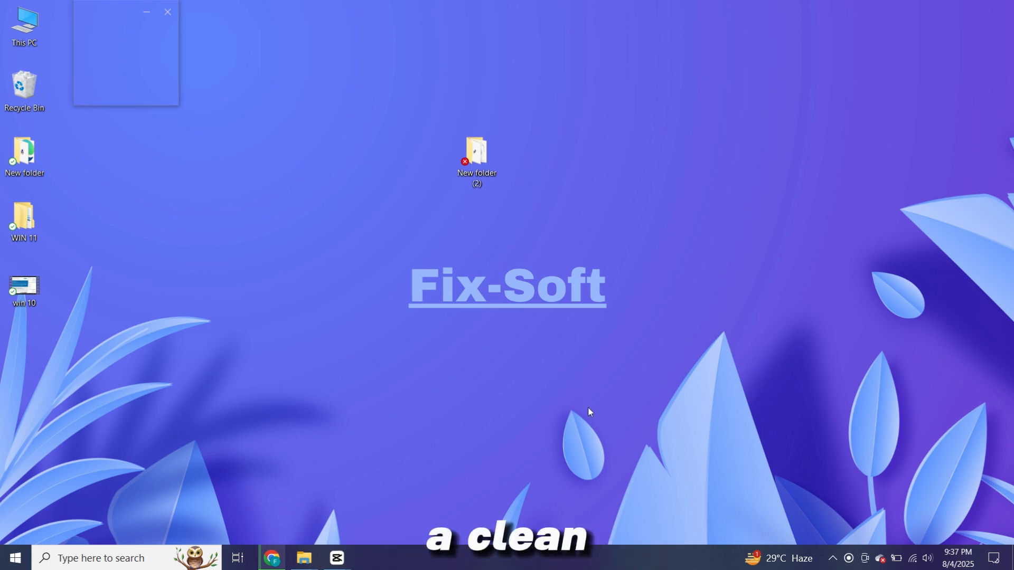
{"action": "mouse_move", "coordinate": [630, 416]}
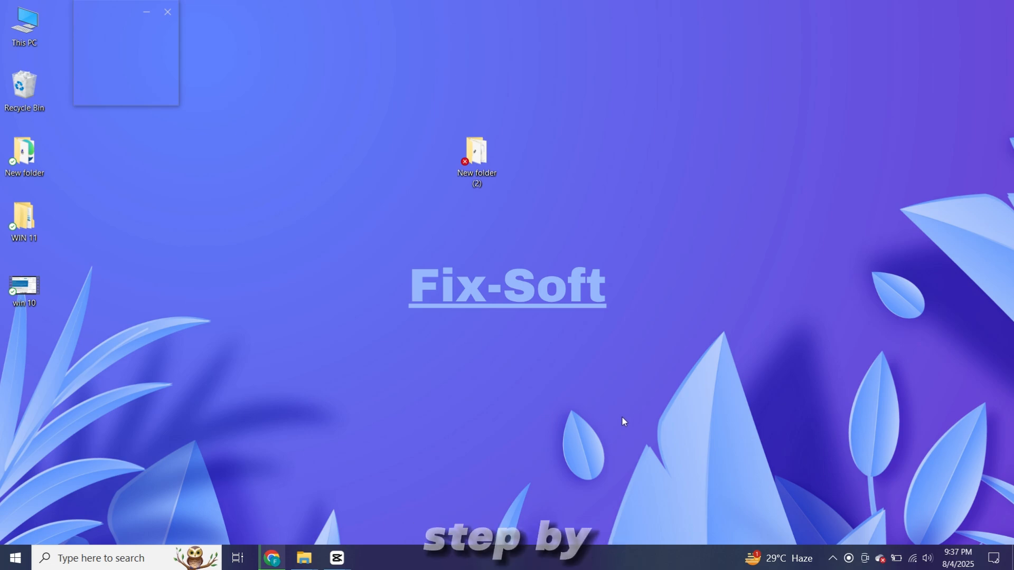
{"action": "mouse_move", "coordinate": [601, 429]}
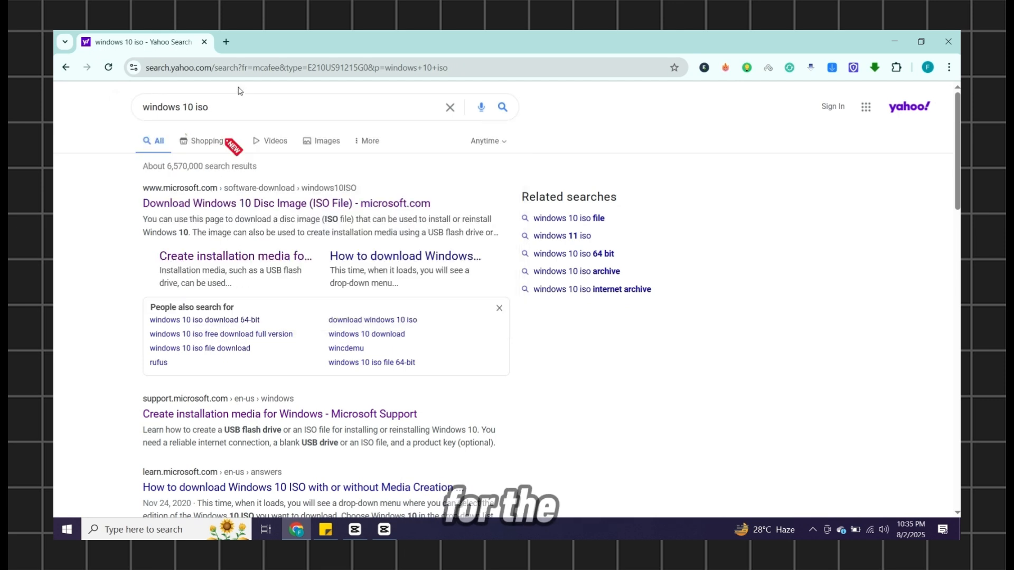
{"action": "triple_click", "coordinate": [175, 107]}
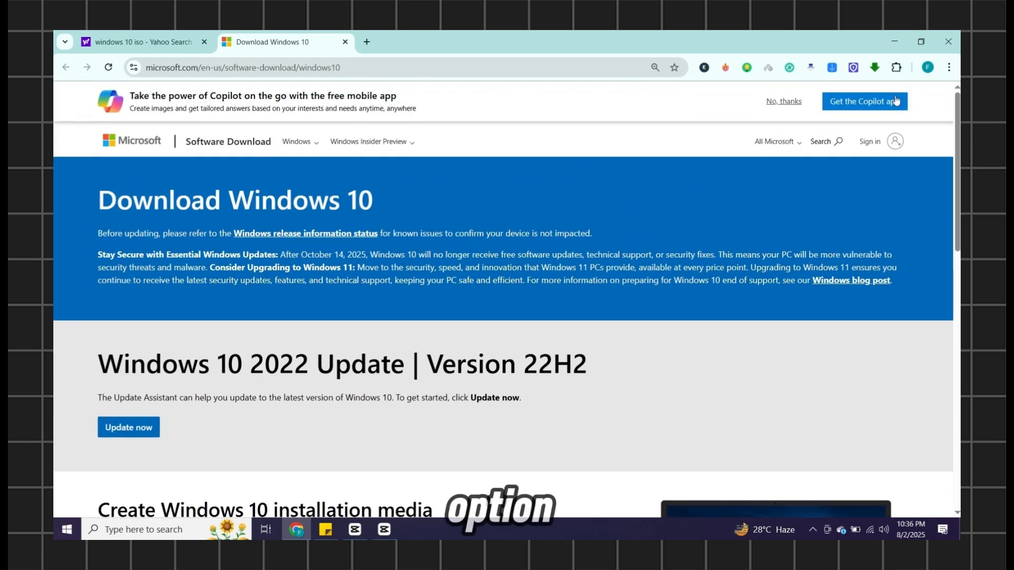
Bring up Developer Tools' Network conditions panel via Inspect > More tools
{"action": "right_click", "coordinate": [710, 213]}
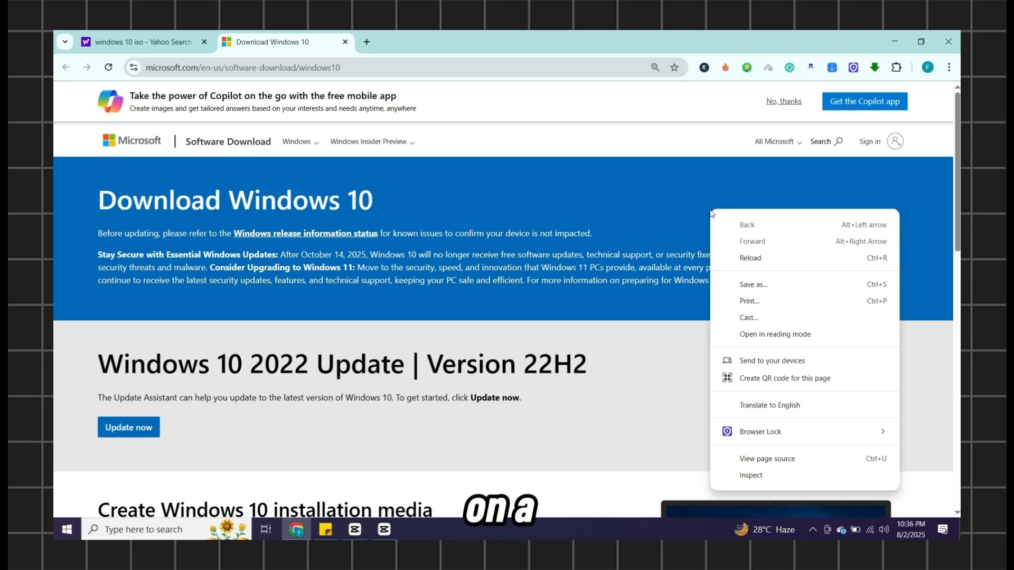
{"action": "left_click", "coordinate": [751, 475]}
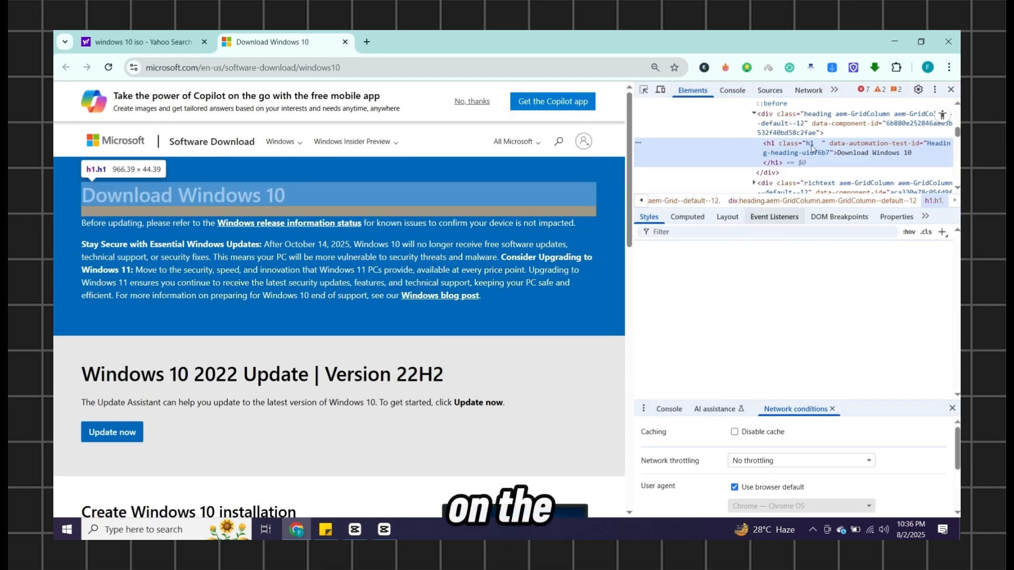
{"action": "left_click", "coordinate": [934, 88]}
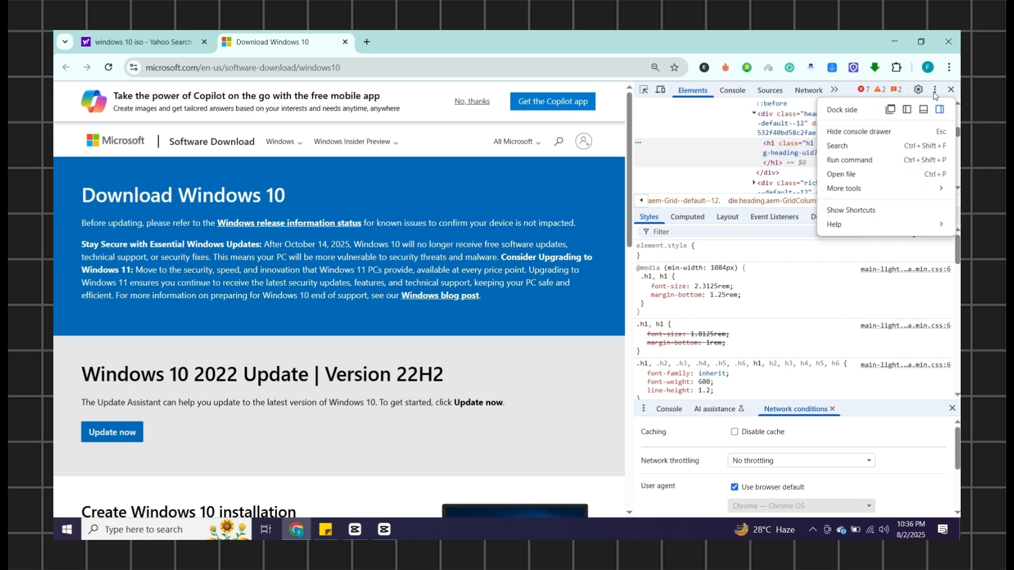
{"action": "left_click", "coordinate": [844, 188]}
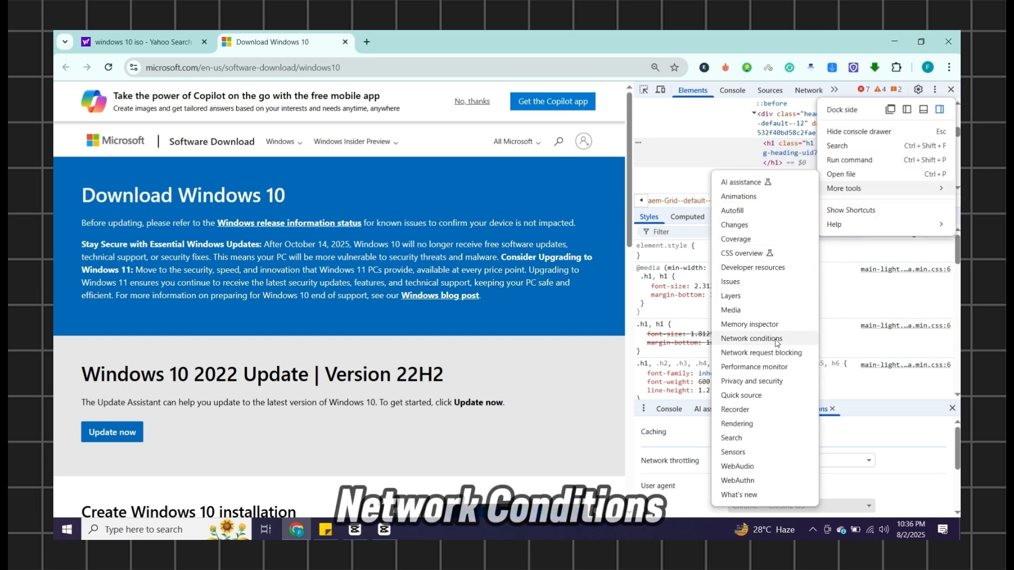
{"action": "left_click", "coordinate": [751, 338]}
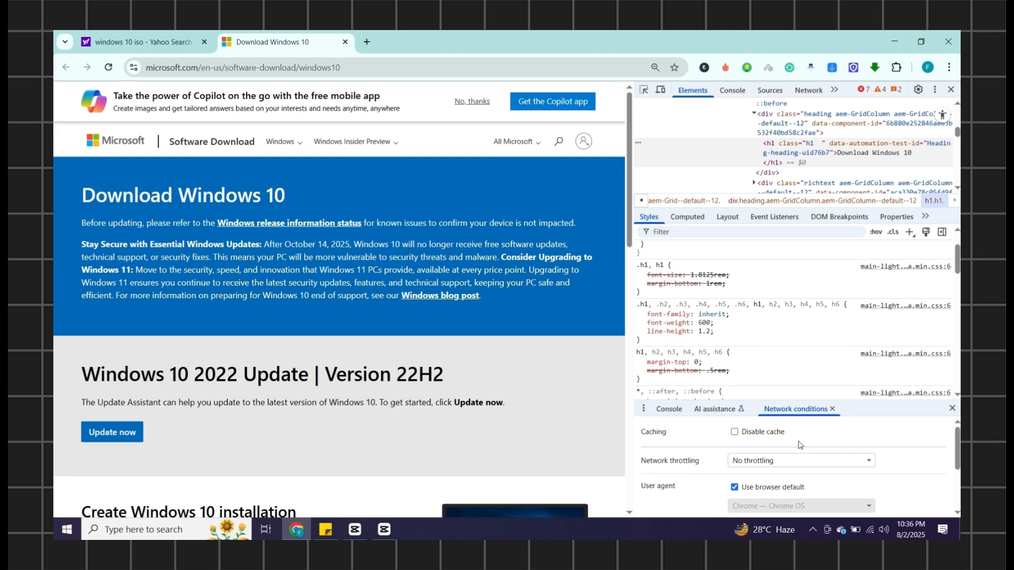
Replace the default user agent with Chrome — Chrome OS and reload the page
{"action": "scroll", "scroll_direction": "down", "scroll_amount": 3}
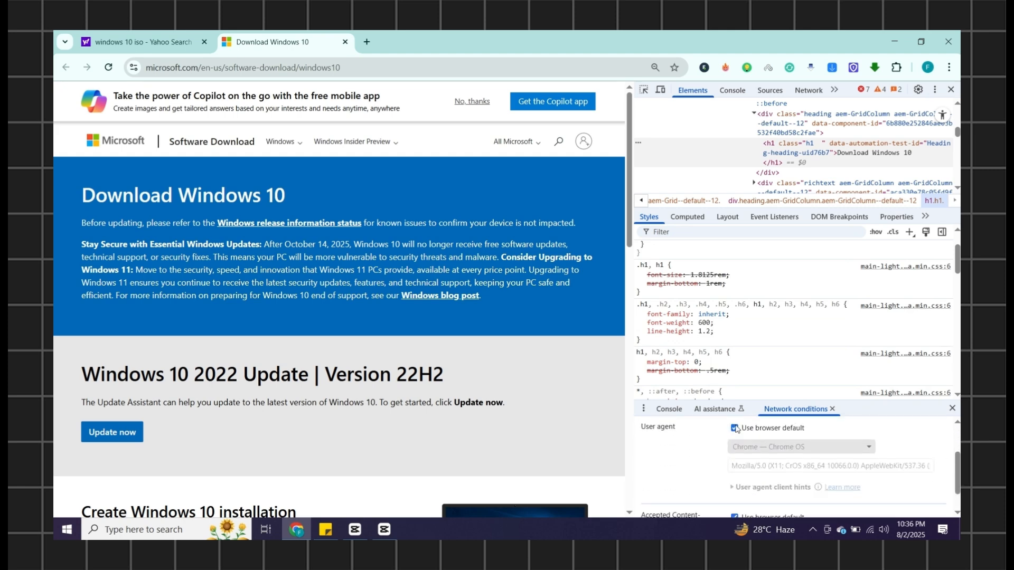
{"action": "left_click", "coordinate": [735, 428]}
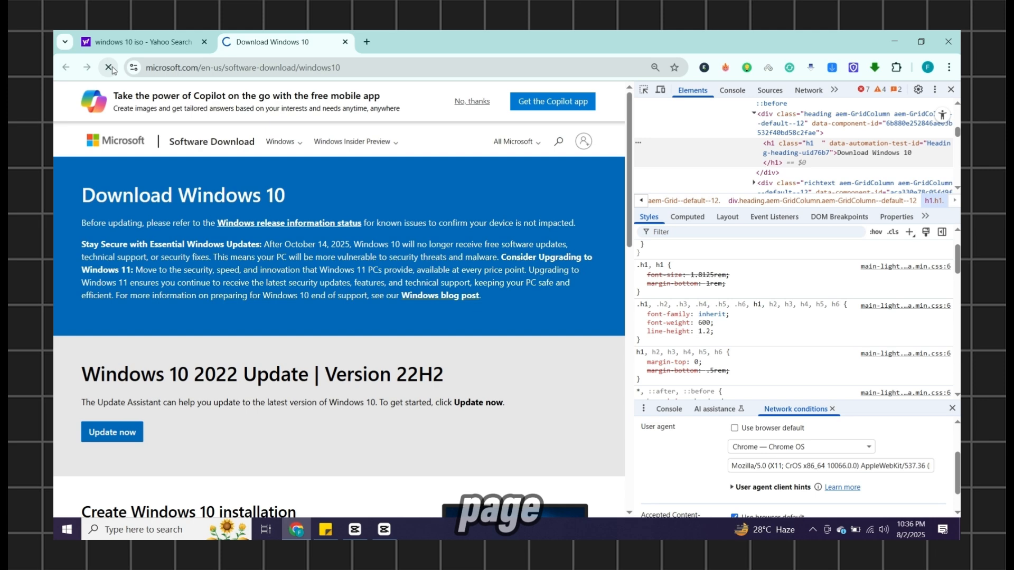
{"action": "left_click", "coordinate": [109, 68]}
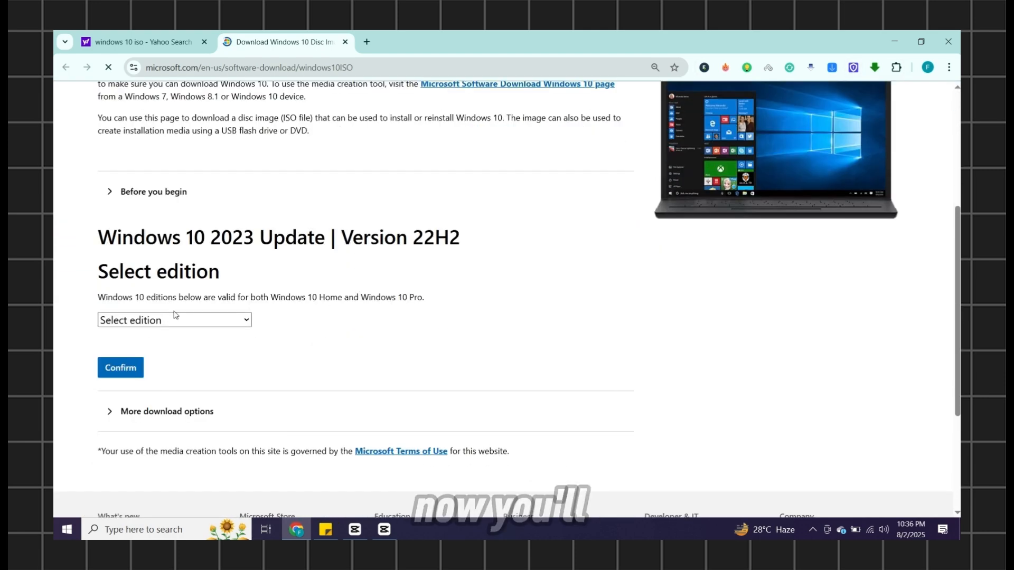
Confirm Windows 10 (multi-edition ISO) in English (United States) to get the download links
{"action": "left_click", "coordinate": [173, 320]}
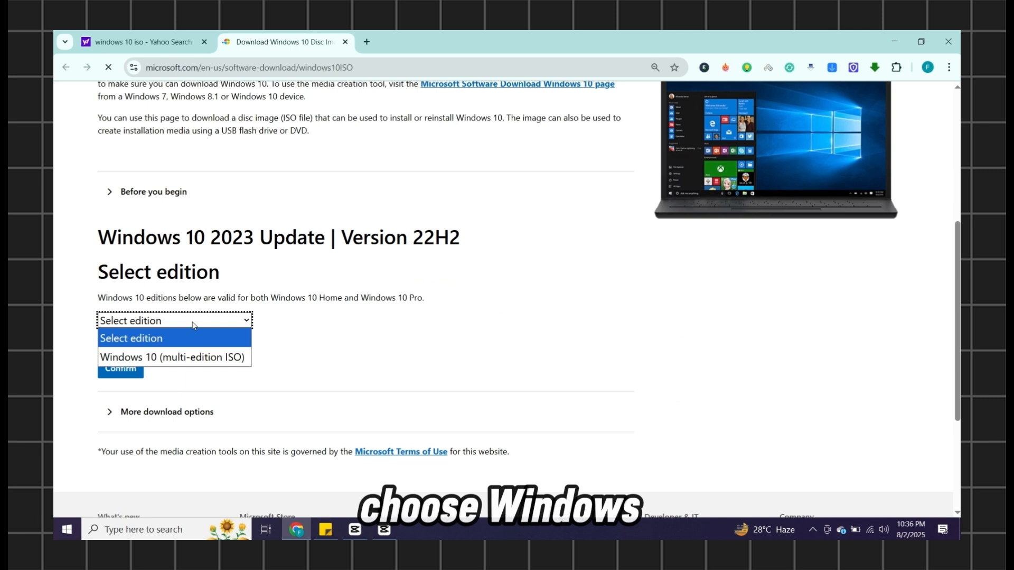
{"action": "left_click", "coordinate": [173, 357]}
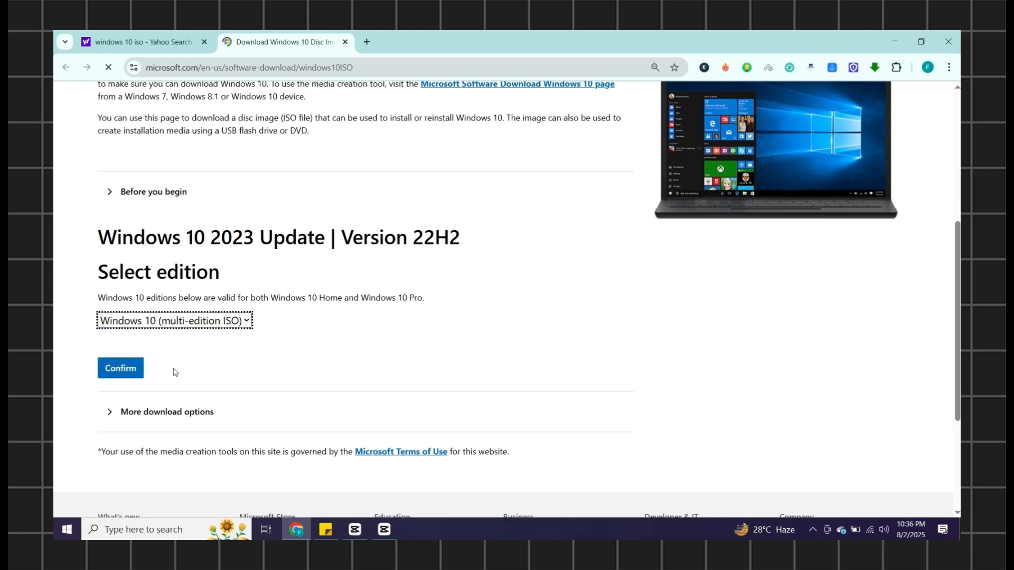
{"action": "left_click", "coordinate": [120, 368]}
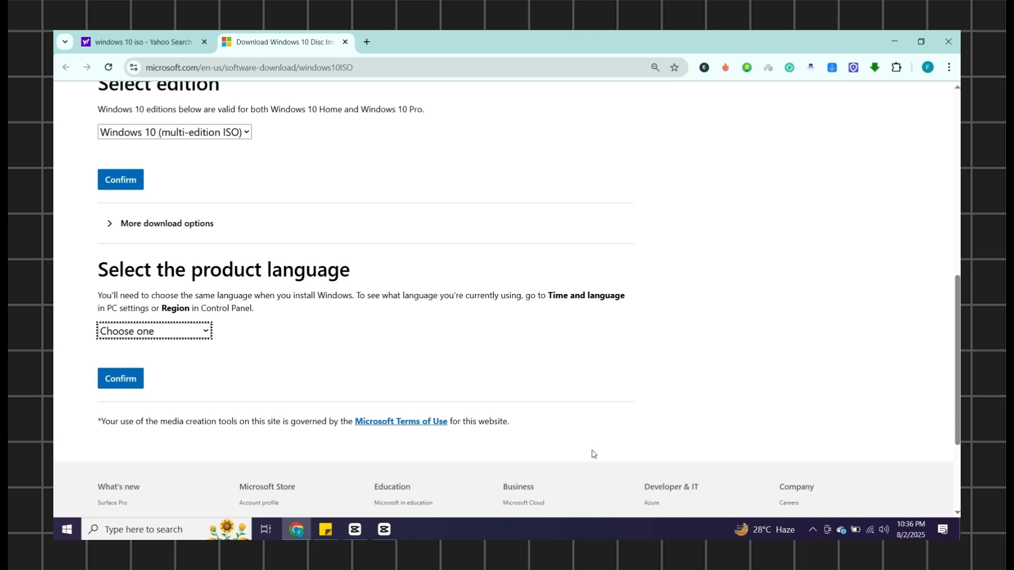
{"action": "left_click", "coordinate": [153, 331]}
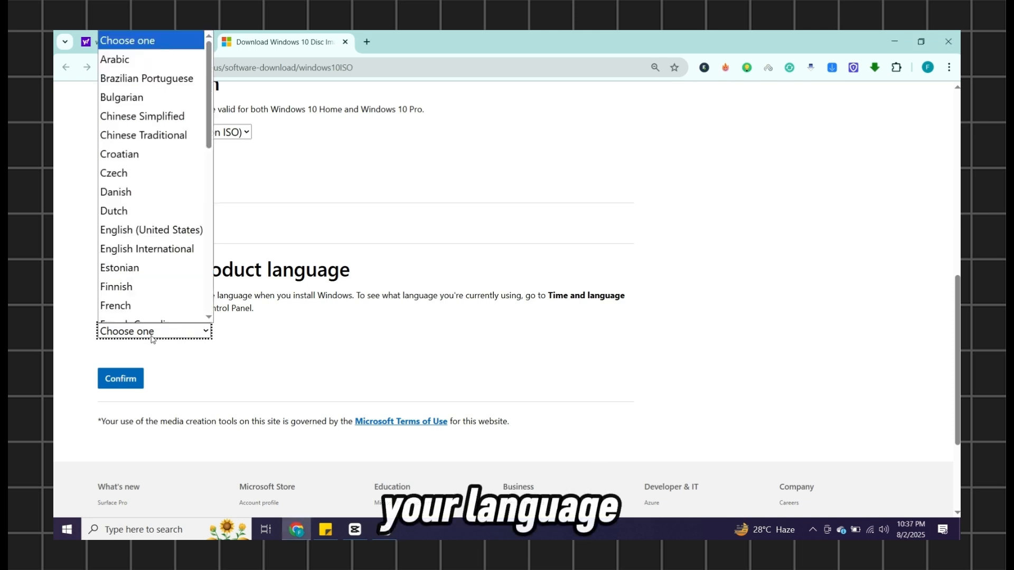
{"action": "left_click", "coordinate": [151, 229]}
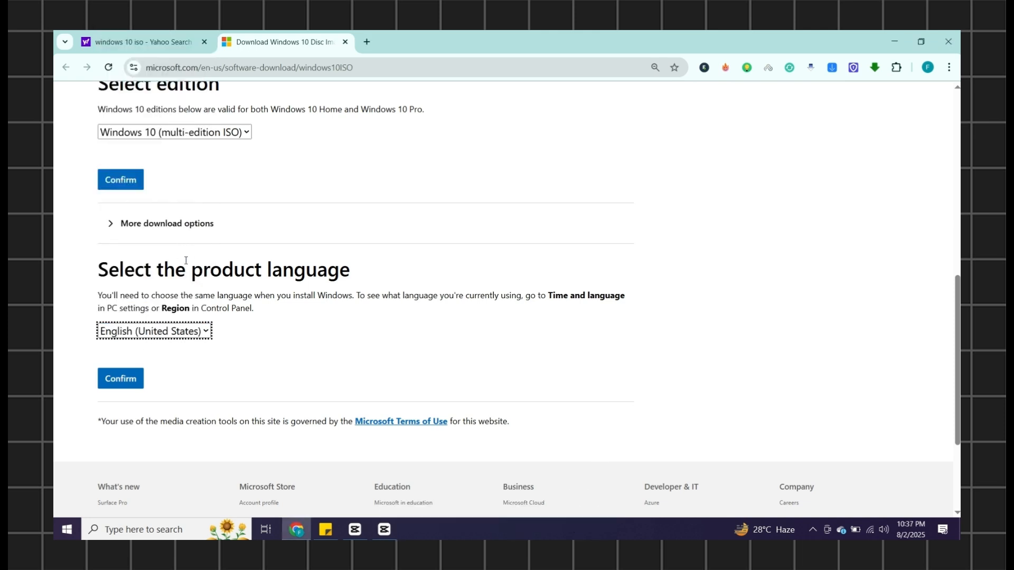
{"action": "left_click", "coordinate": [121, 378]}
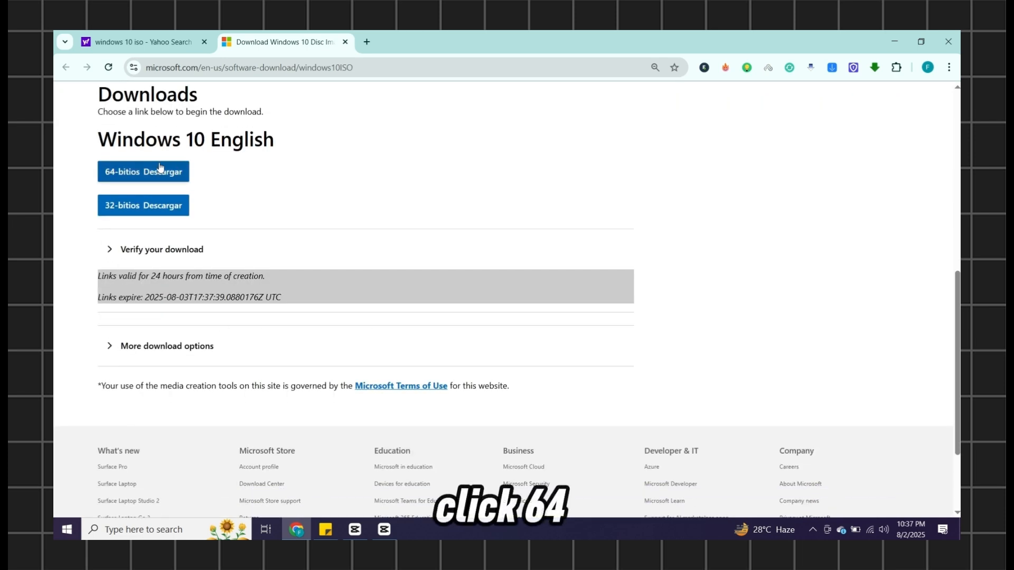
Start the 64-bit Windows 10 ISO download and open a blank new tab
{"action": "left_click", "coordinate": [142, 171]}
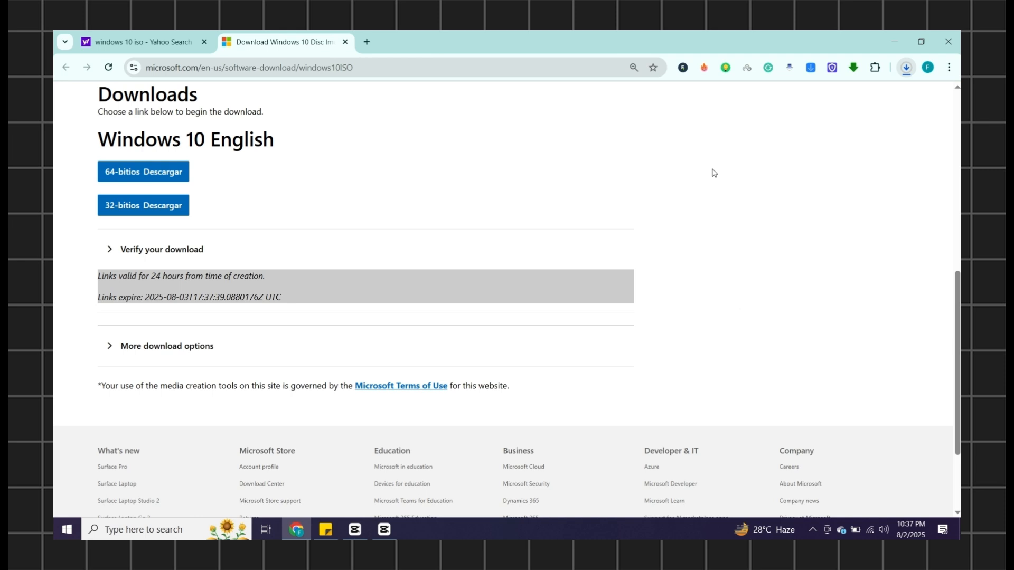
{"action": "mouse_move", "coordinate": [367, 41]}
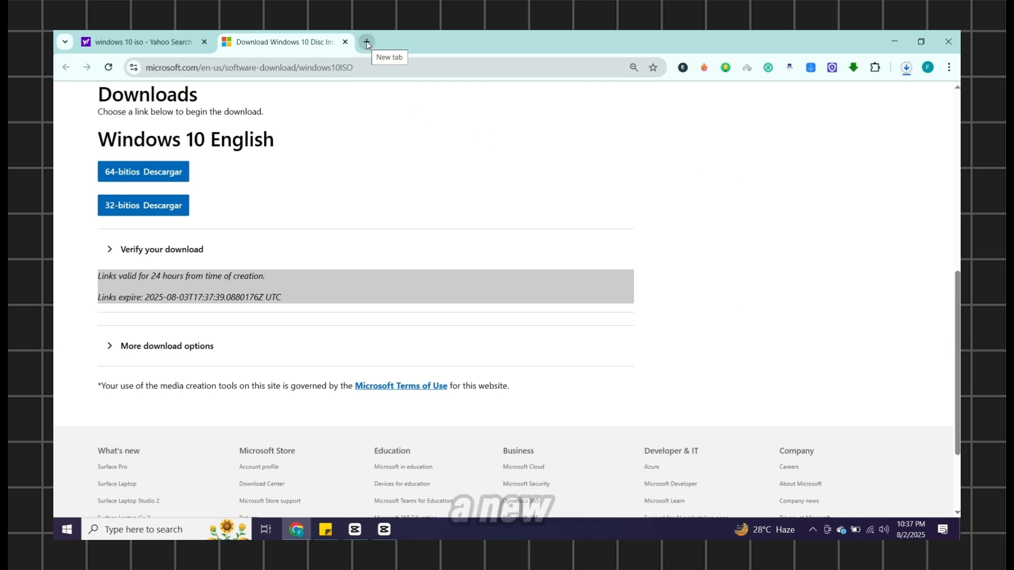
{"action": "left_click", "coordinate": [367, 41]}
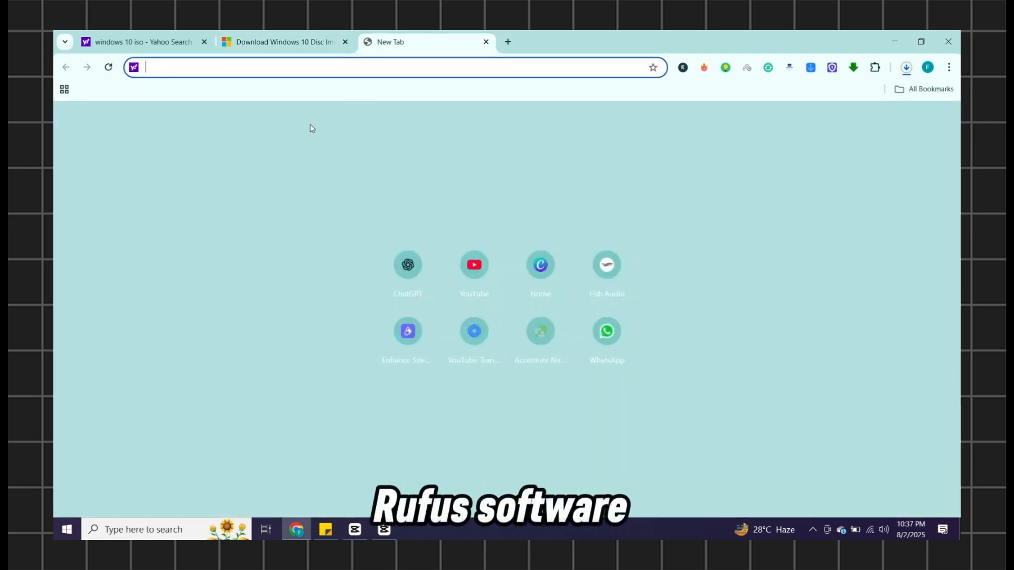
Download Rufus from rufus.ie and launch rufus-4.9, showing its drive list
{"action": "type", "text": "rufus.ie"}
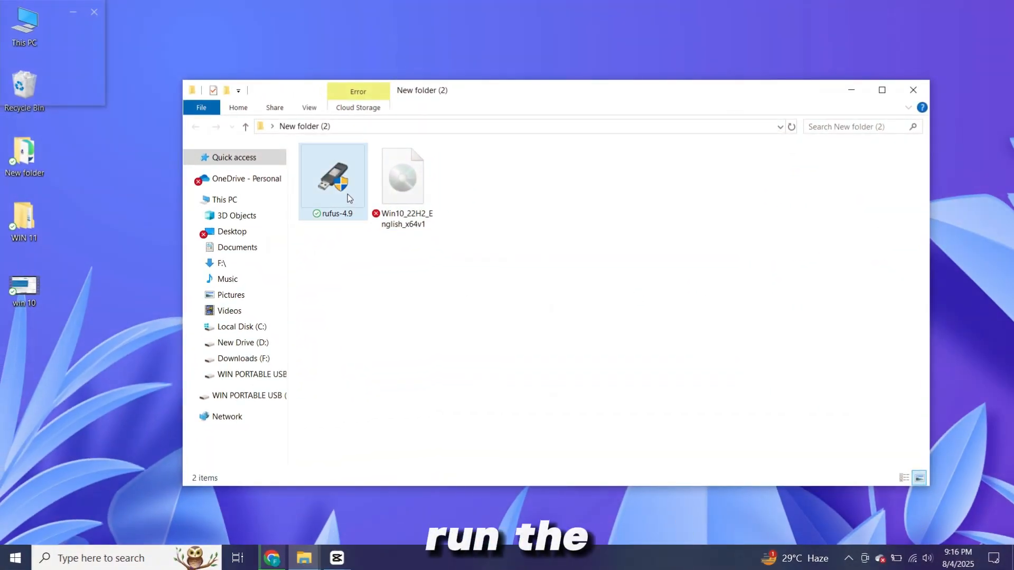
{"action": "left_click", "coordinate": [333, 181]}
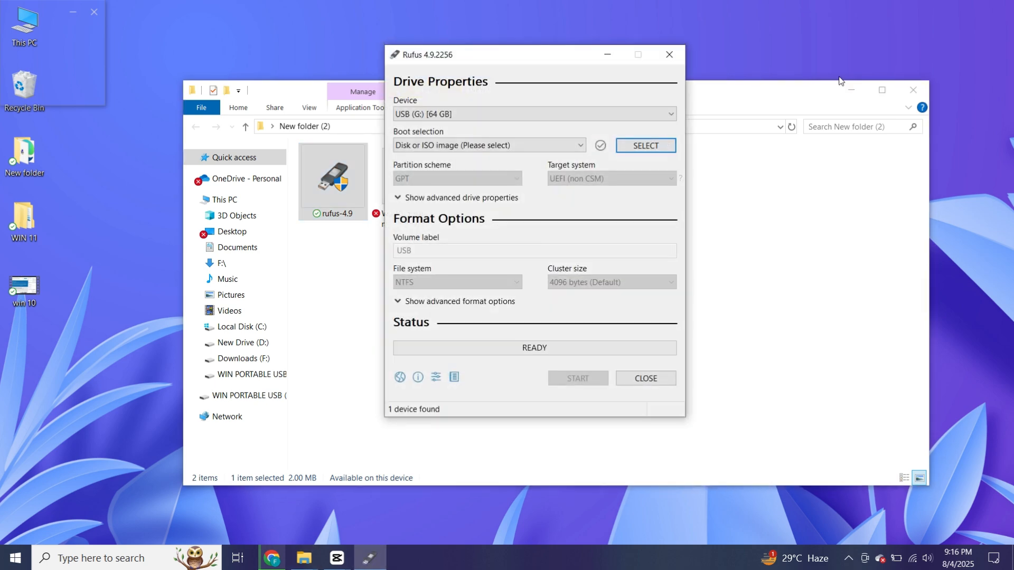
{"action": "left_click", "coordinate": [672, 114]}
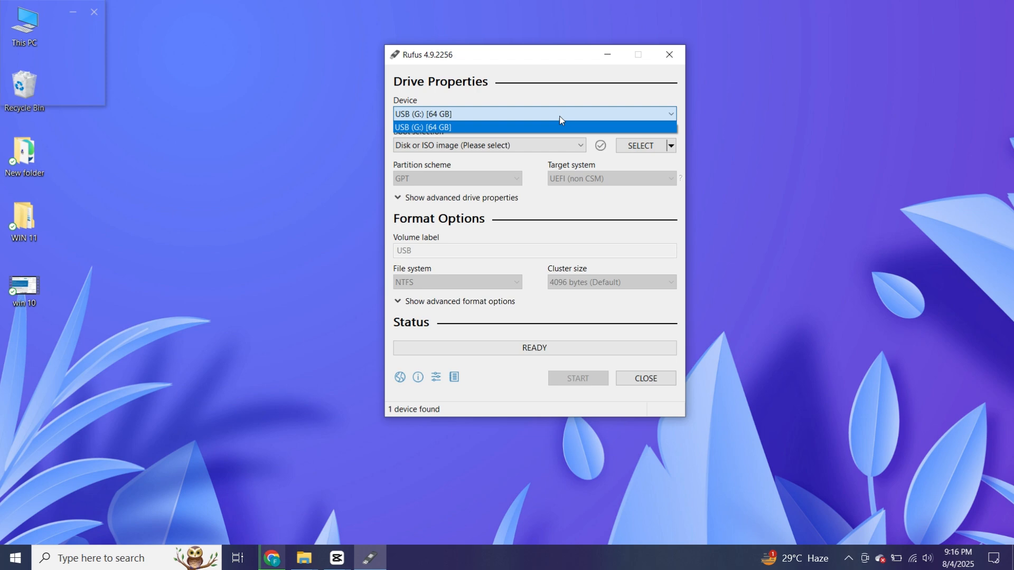
Target the 64 GB USB (G:) and load Win10_22H2_English_x64v1.iso from Desktop > New folder (2)
{"action": "left_click", "coordinate": [423, 127]}
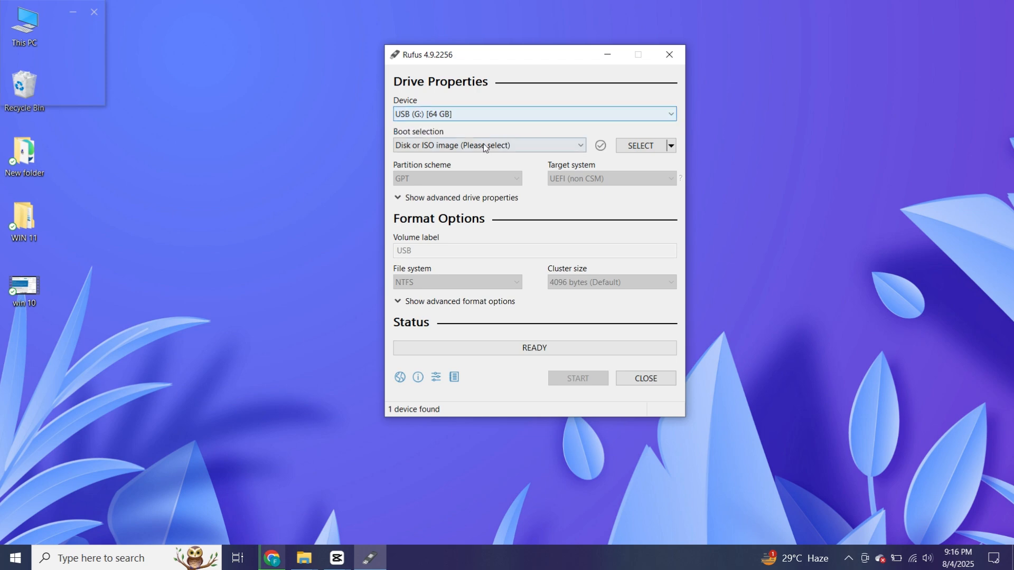
{"action": "left_click", "coordinate": [640, 144]}
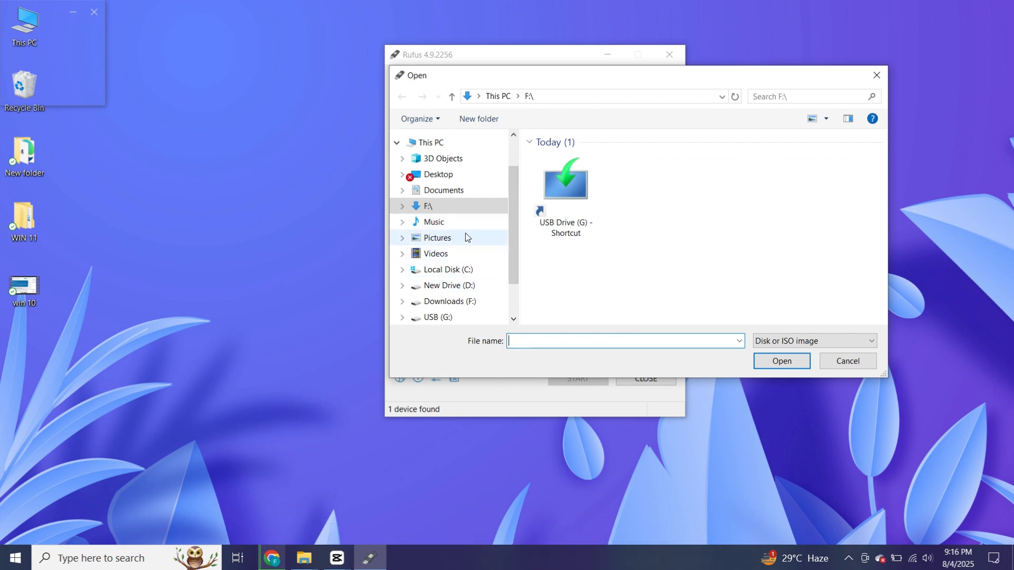
{"action": "left_click", "coordinate": [438, 174]}
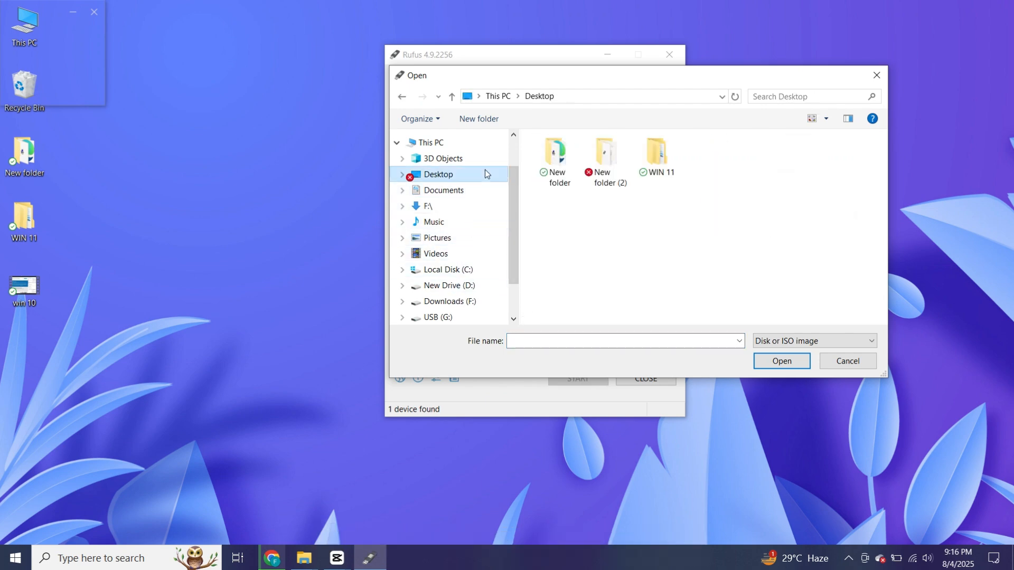
{"action": "double_click", "coordinate": [604, 158]}
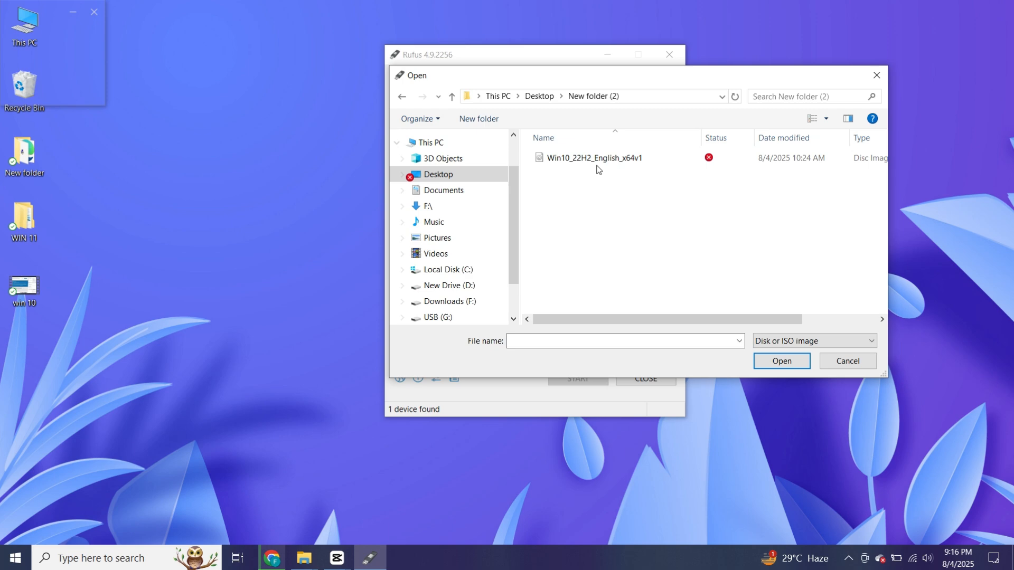
{"action": "left_click", "coordinate": [780, 361]}
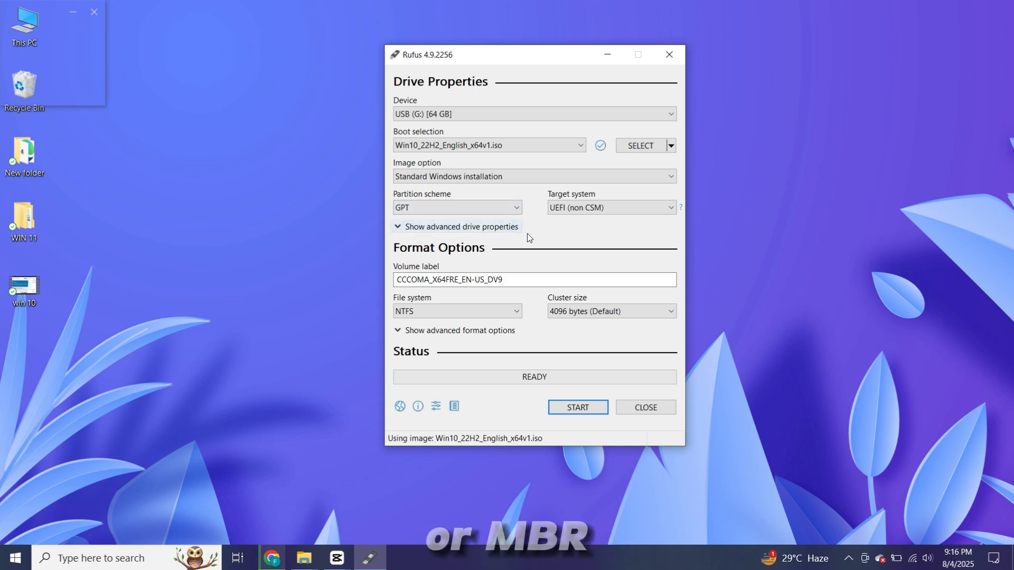
Check Disk 0's Volumes properties in Disk Management, confirming its MBR partition style
{"action": "left_click", "coordinate": [122, 558]}
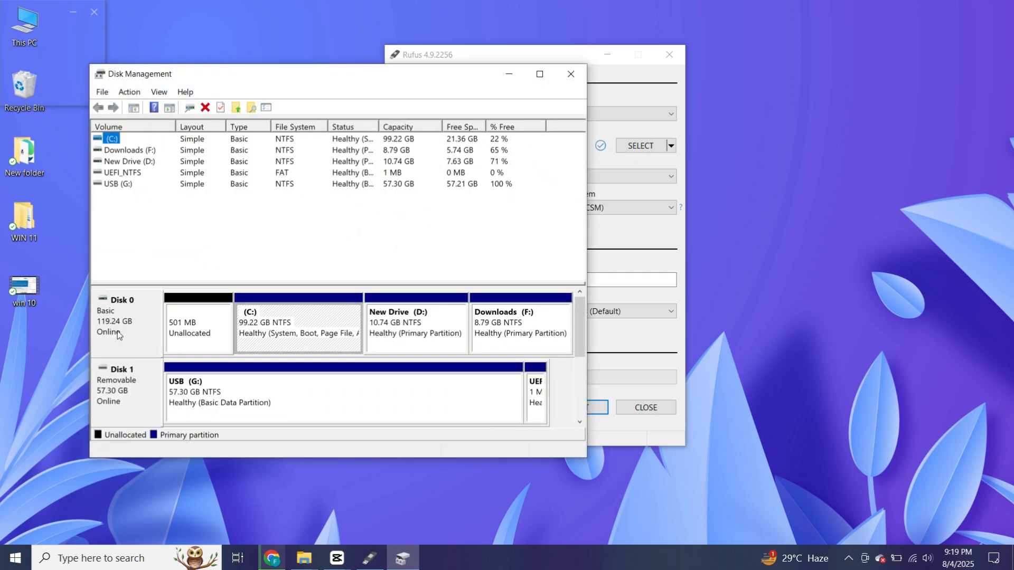
{"action": "right_click", "coordinate": [118, 317]}
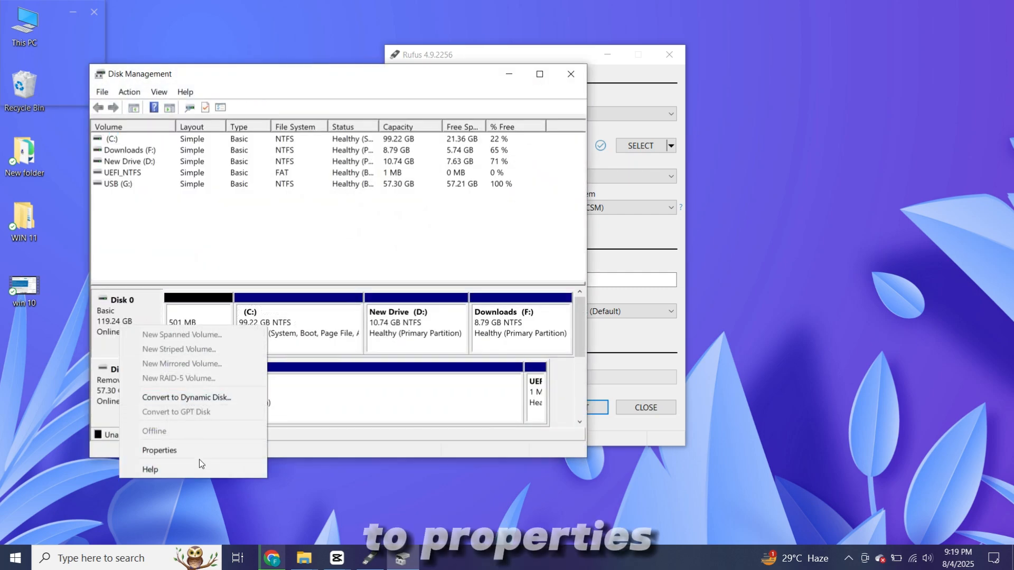
{"action": "left_click", "coordinate": [159, 450]}
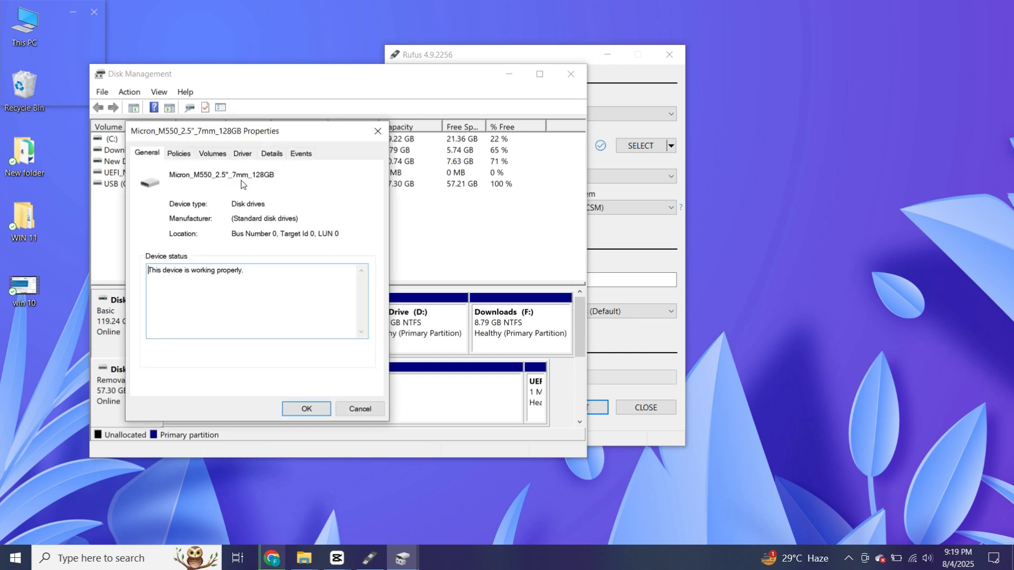
{"action": "left_click", "coordinate": [212, 153]}
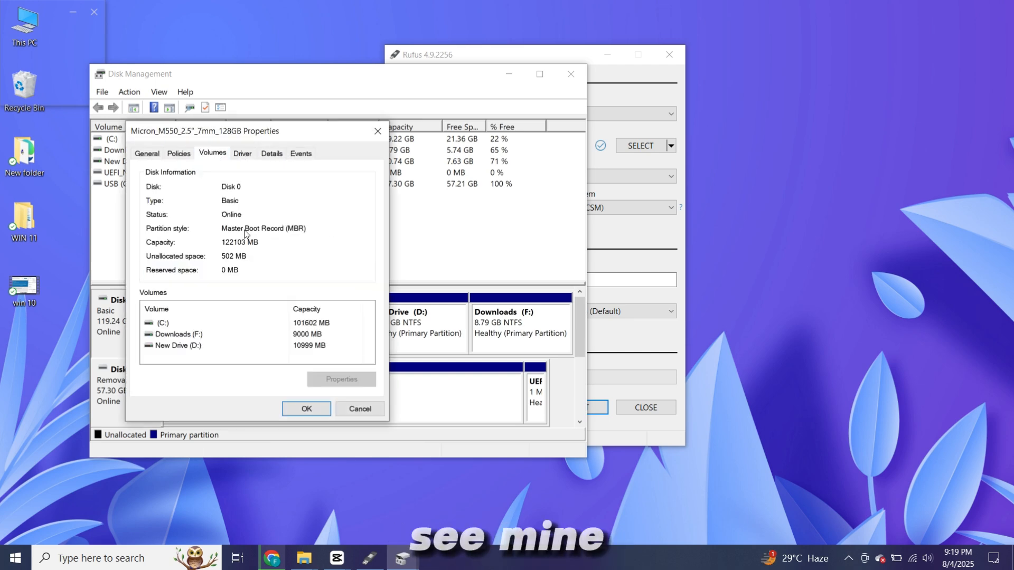
{"action": "mouse_move", "coordinate": [310, 235]}
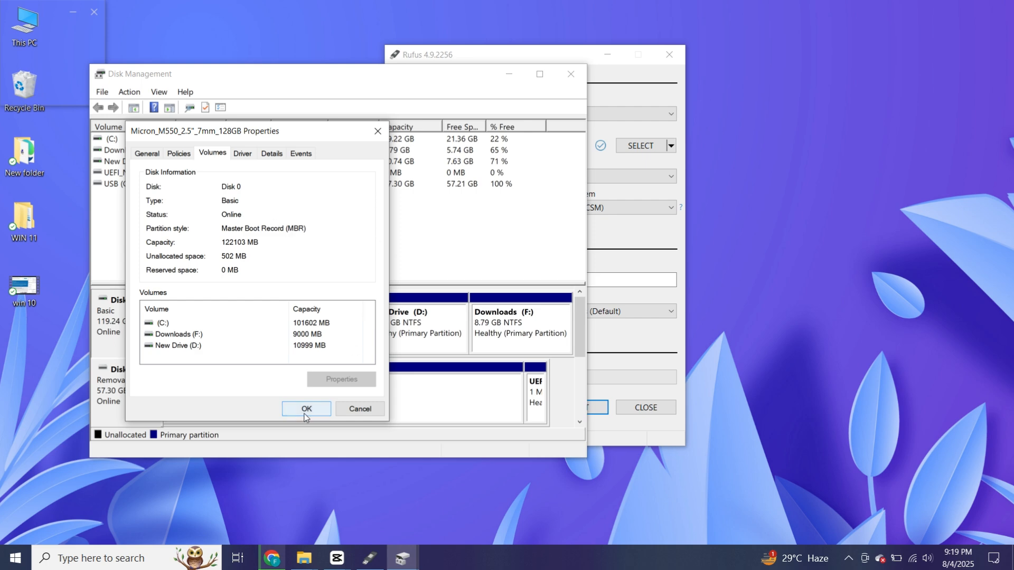
{"action": "left_click", "coordinate": [305, 409]}
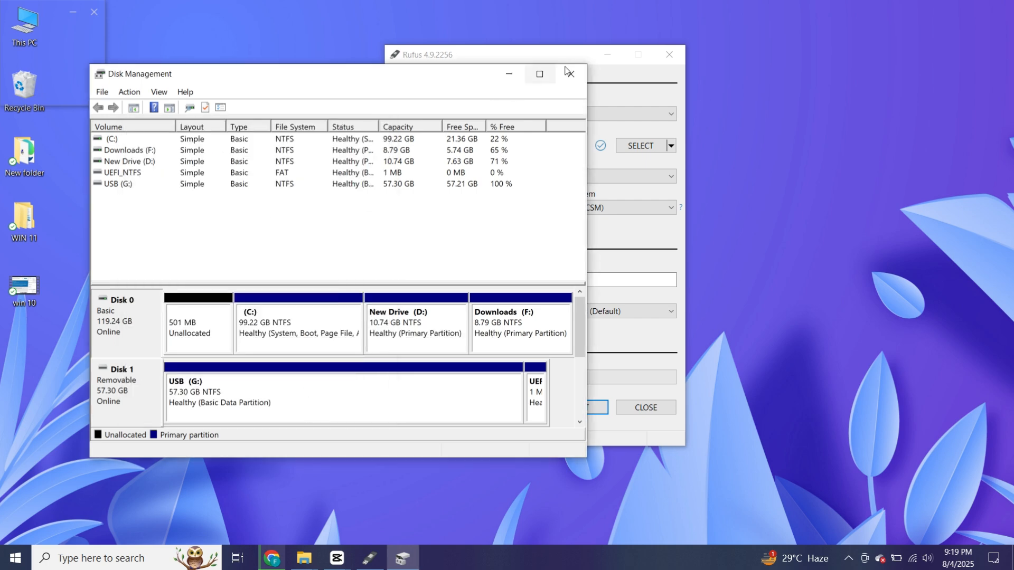
Set Rufus's partition scheme to MBR and relabel the volume 'WIN 10 USB'
{"action": "left_click", "coordinate": [457, 207]}
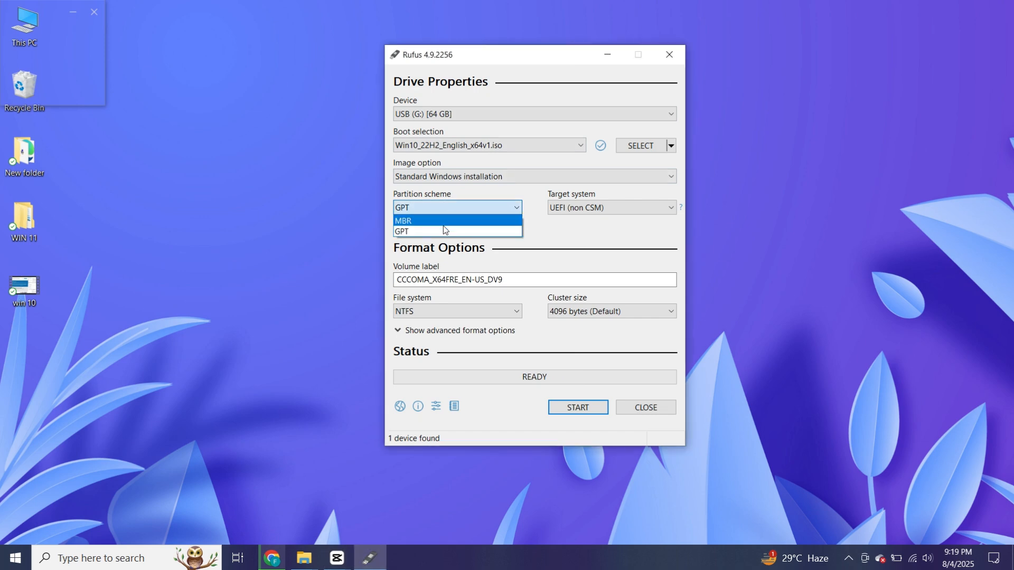
{"action": "left_click", "coordinate": [404, 221]}
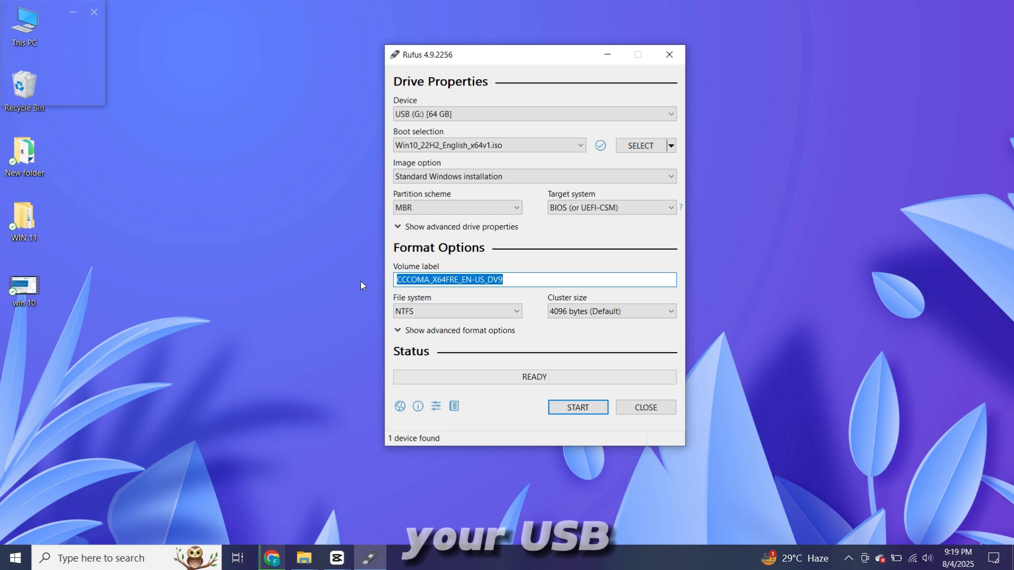
{"action": "type", "text": "WIN 10  USB"}
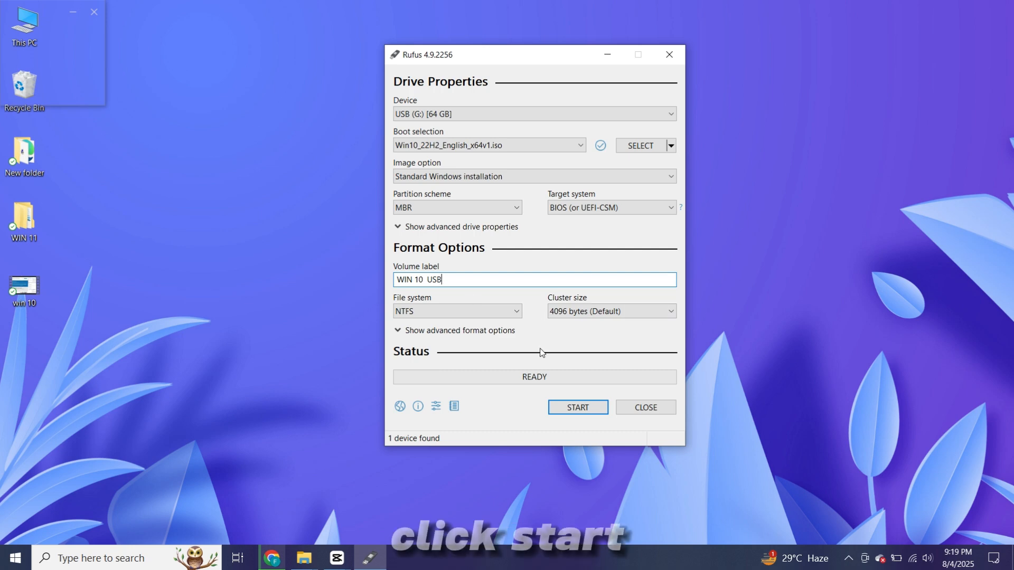
Start the write with regional options and data-collection customizations off, accepting the data-loss warning
{"action": "left_click", "coordinate": [577, 407]}
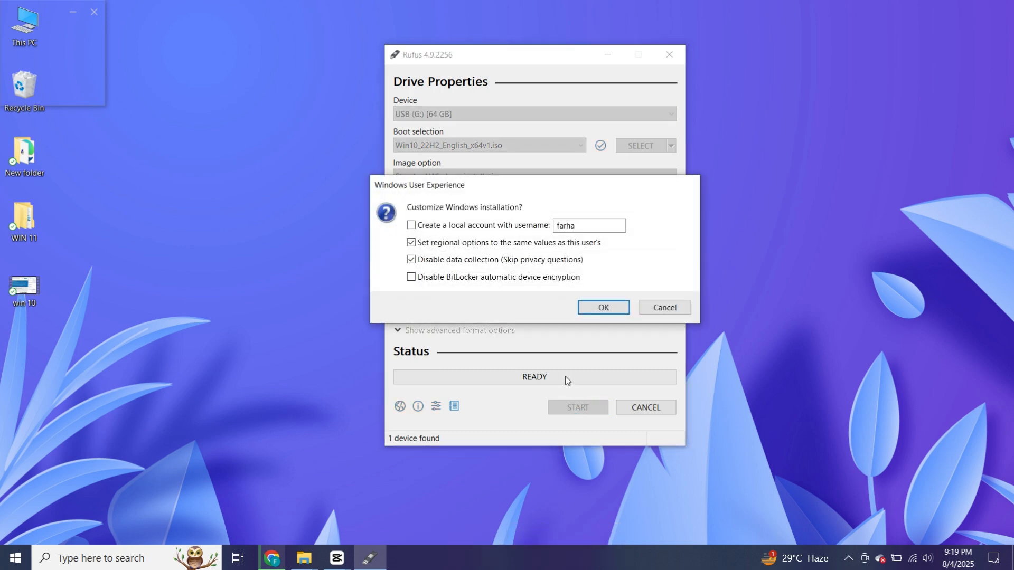
{"action": "left_click", "coordinate": [411, 259]}
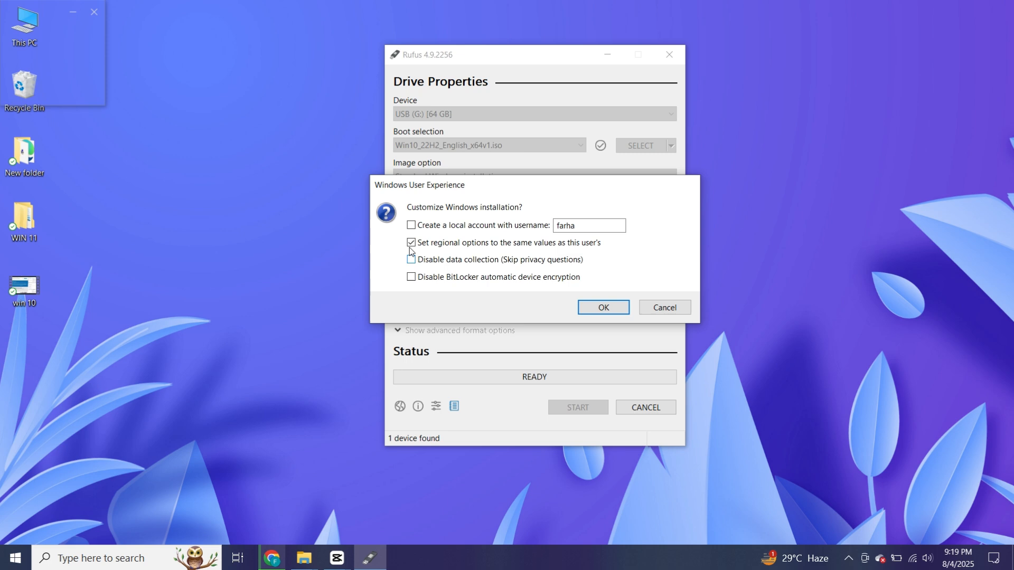
{"action": "left_click", "coordinate": [411, 243]}
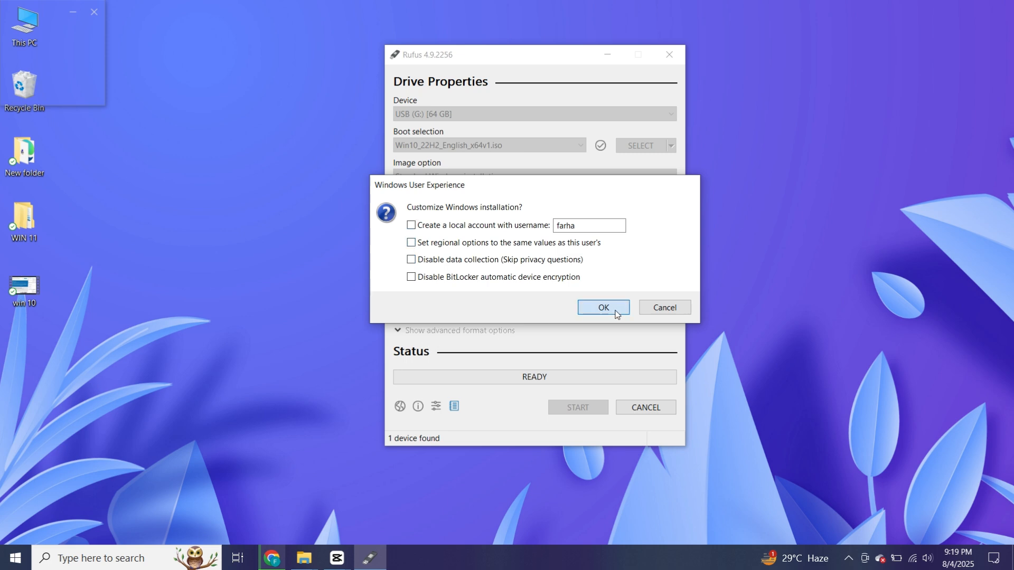
{"action": "left_click", "coordinate": [602, 308]}
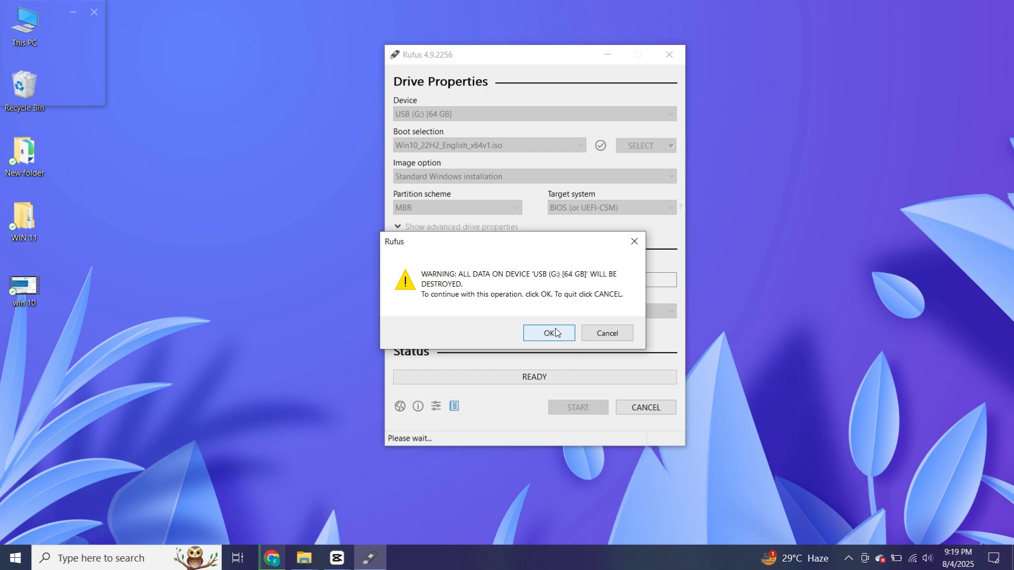
{"action": "left_click", "coordinate": [548, 333]}
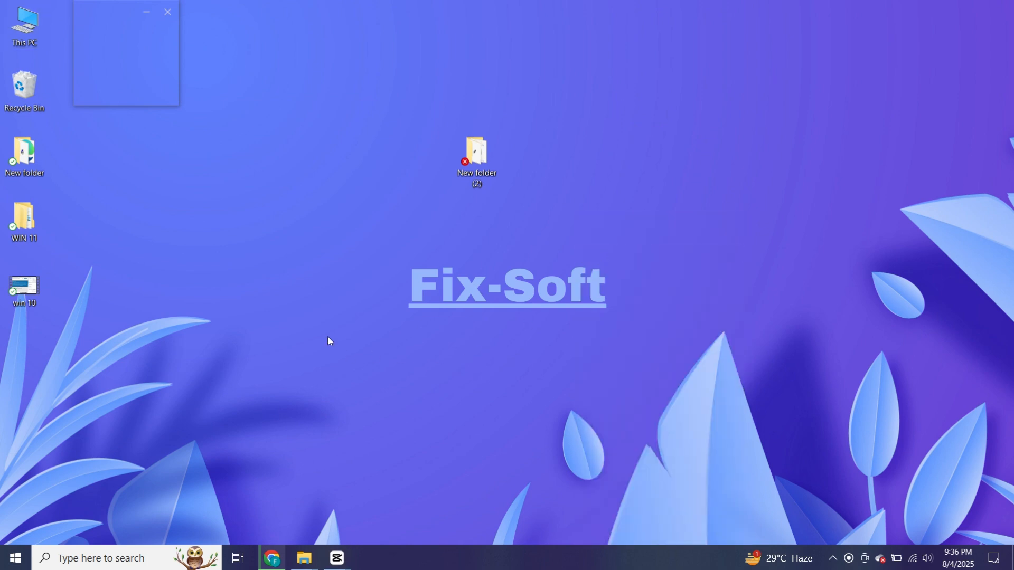
{"action": "mouse_move", "coordinate": [390, 486]}
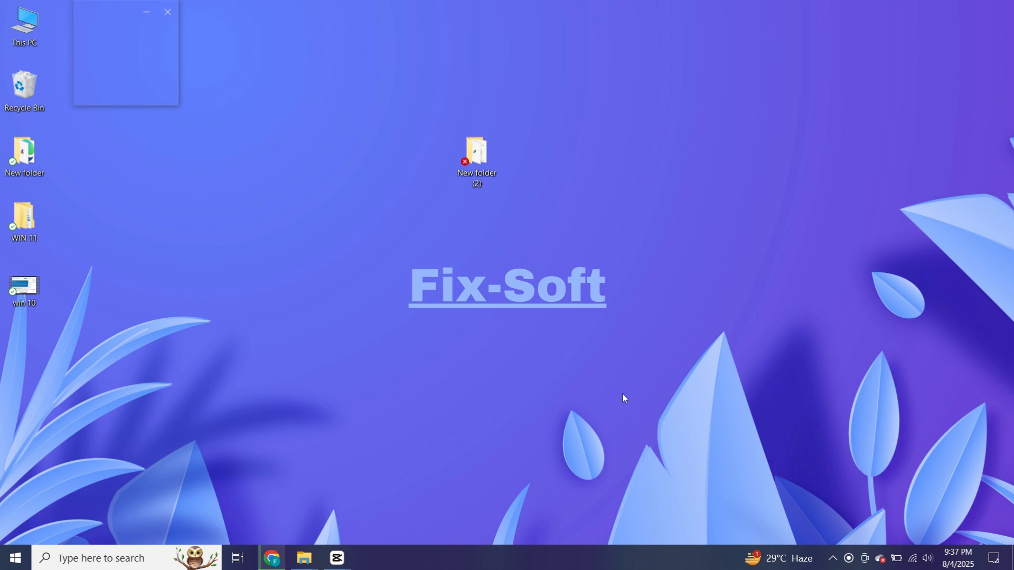
{"action": "mouse_move", "coordinate": [632, 418]}
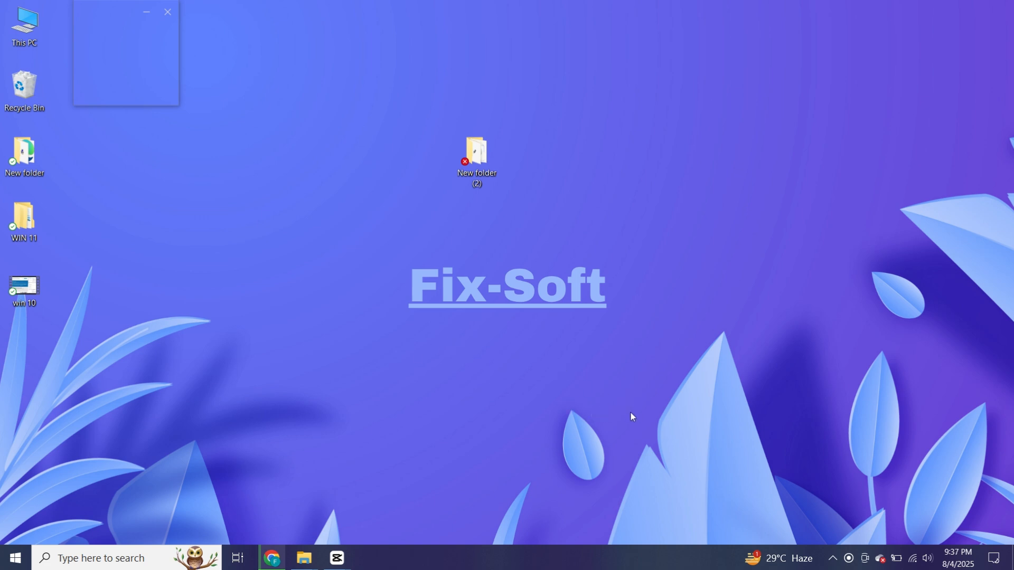
{"action": "mouse_move", "coordinate": [592, 451]}
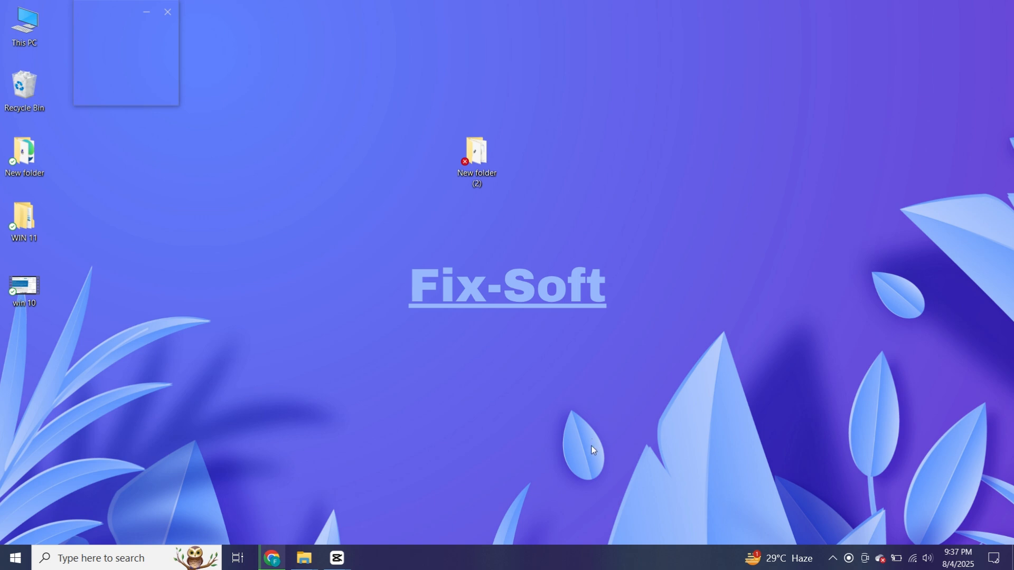
{"action": "mouse_move", "coordinate": [670, 514]}
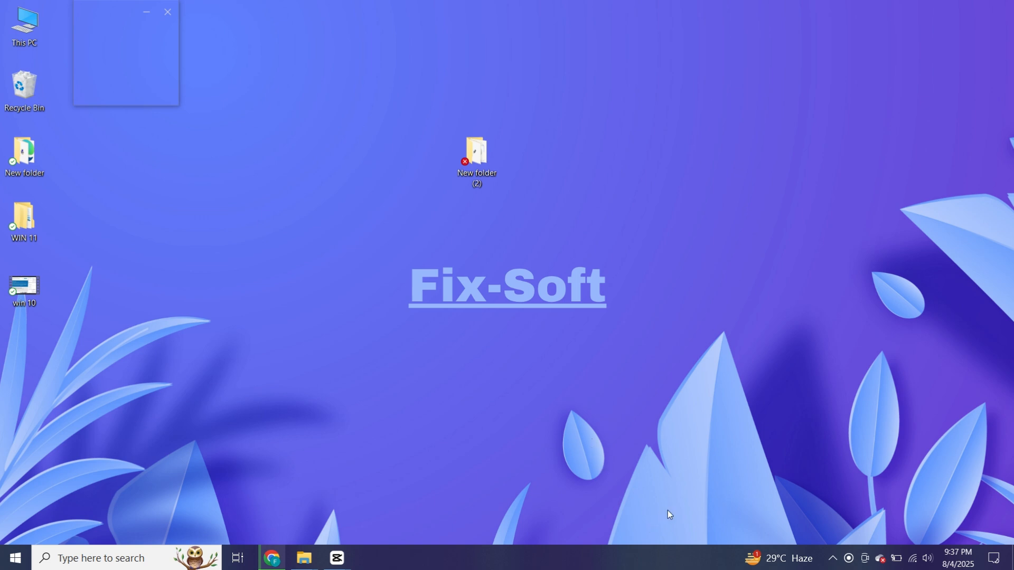